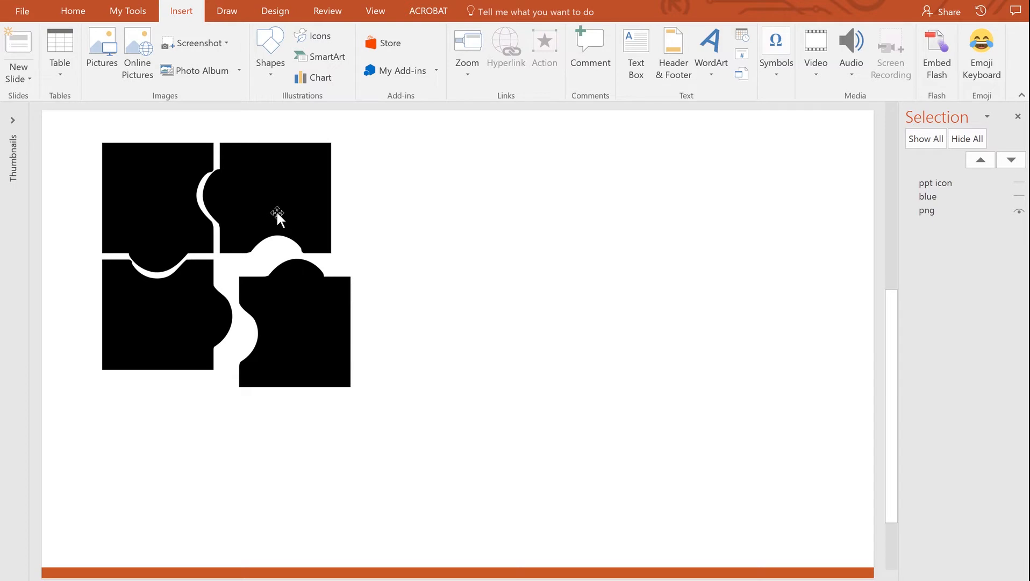
Step: Select the black puzzle picture on the slide
{"action": "left_click", "coordinate": [276, 210]}
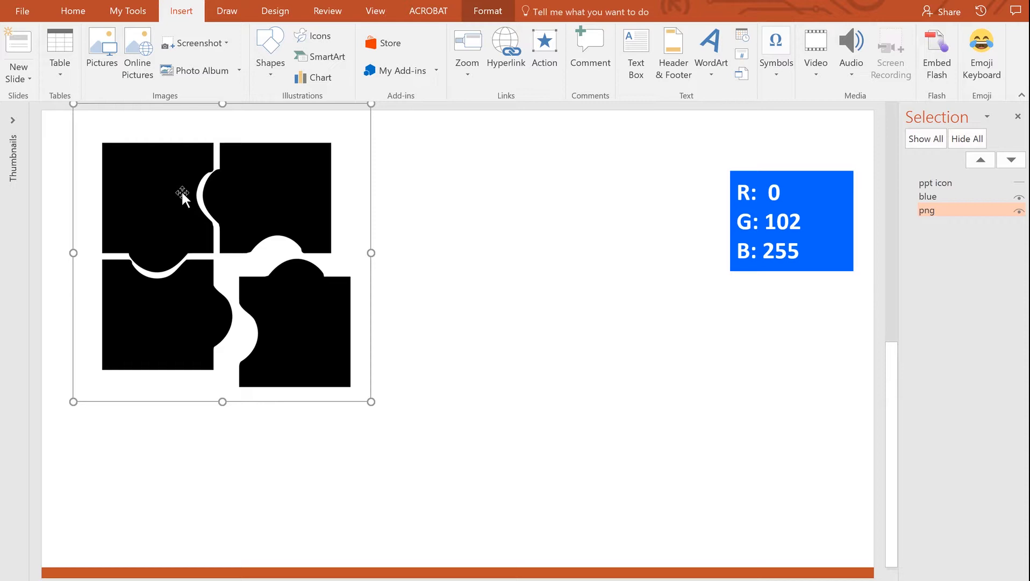
{"action": "mouse_move", "coordinate": [403, 231]}
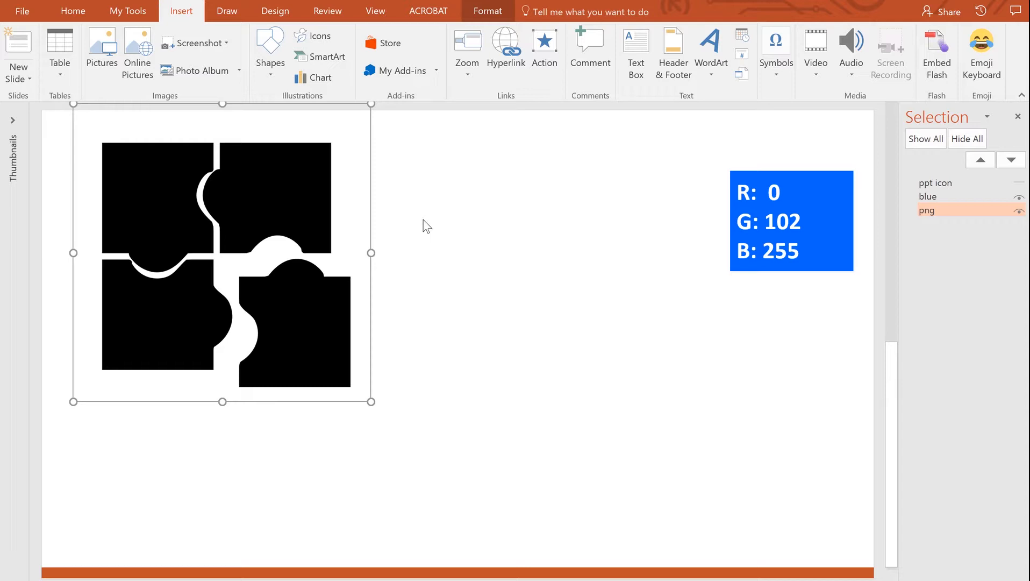
{"action": "mouse_move", "coordinate": [426, 223]}
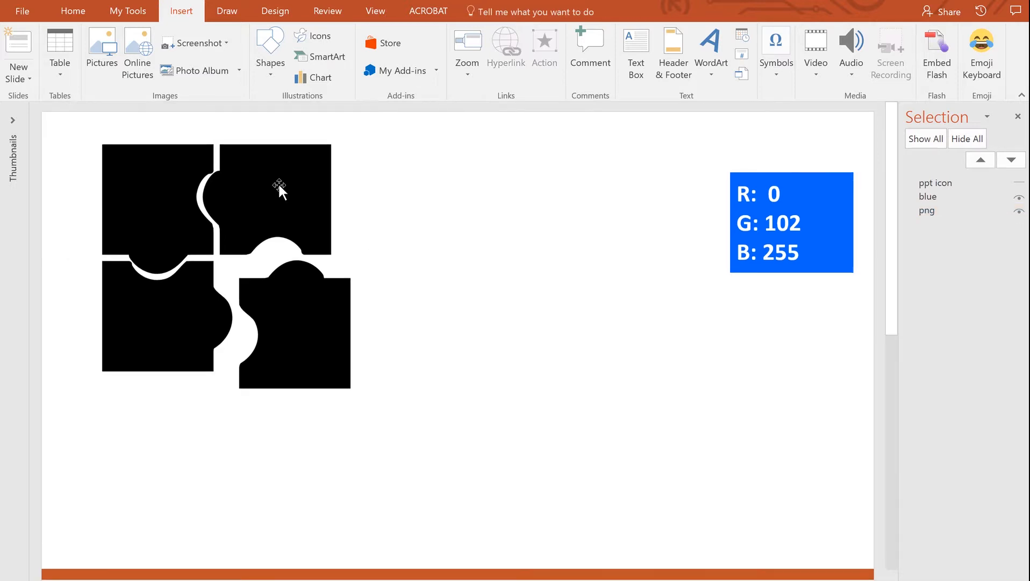
Step: Unhide the shape-based 'ppt icon' puzzle beside the original picture
{"action": "left_click", "coordinate": [927, 210]}
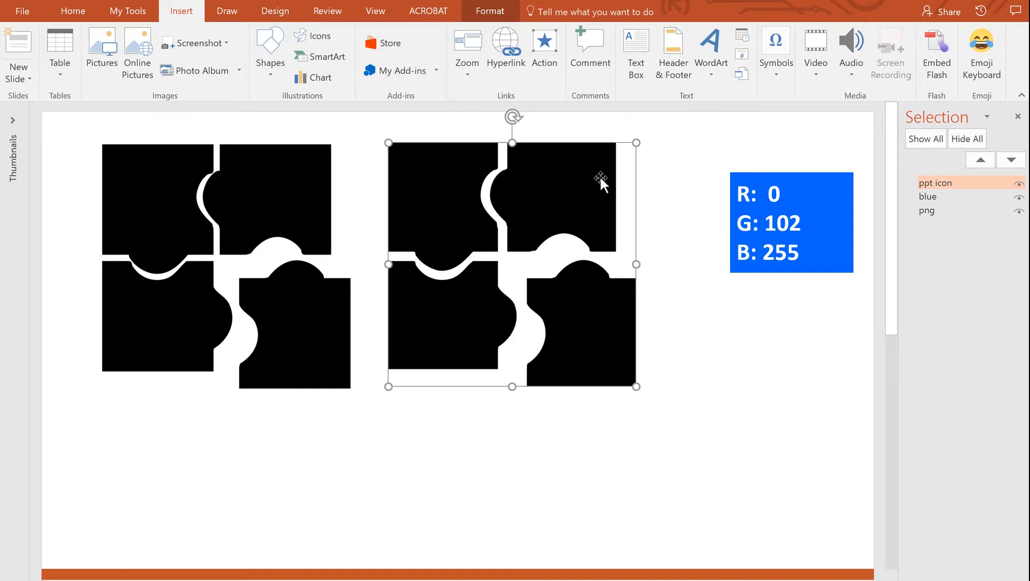
{"action": "mouse_move", "coordinate": [649, 194]}
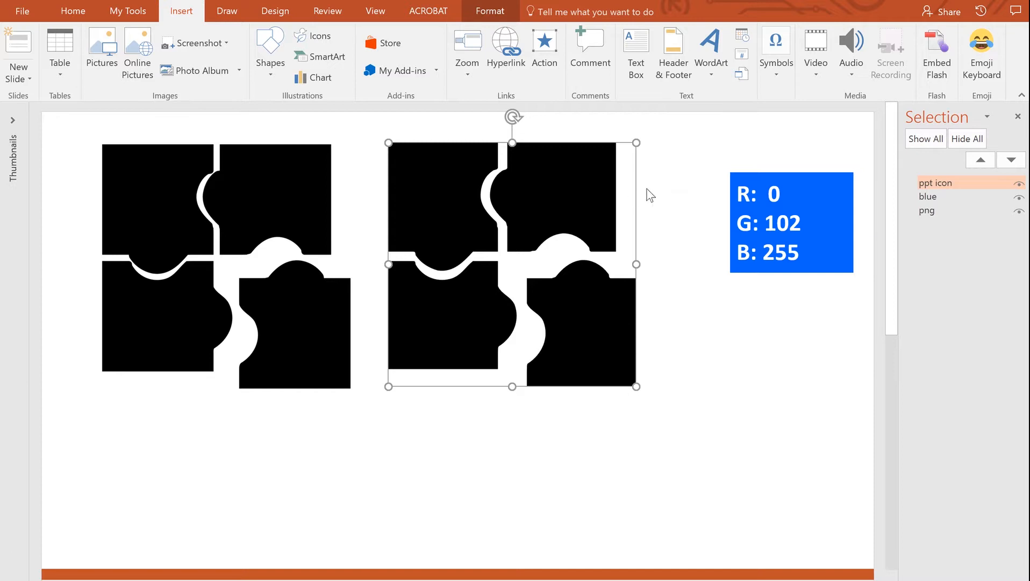
Step: Fill the shape-based puzzle icon with the swatch blue (R 0, G 102, B 255)
{"action": "left_click", "coordinate": [73, 10]}
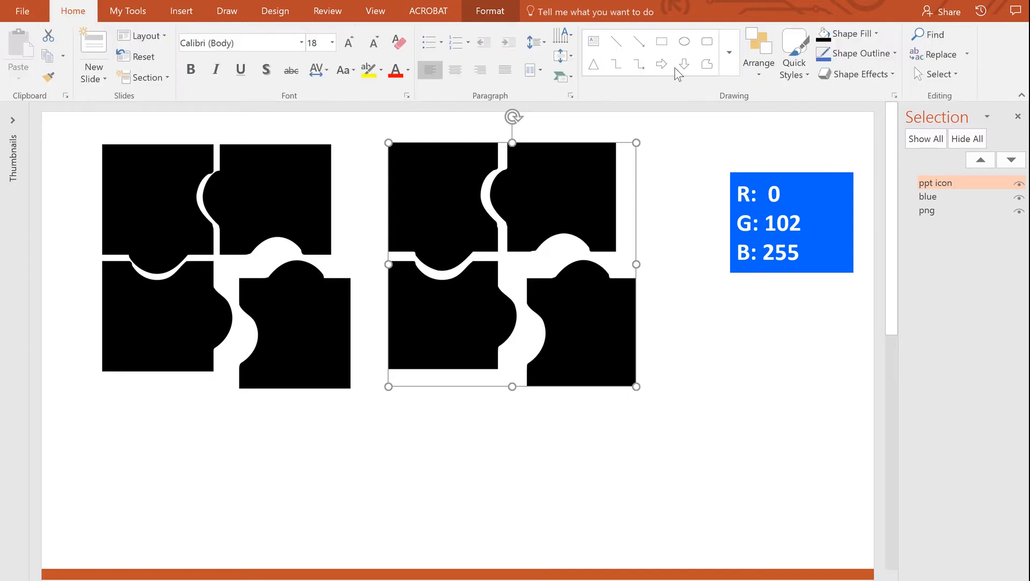
{"action": "left_click", "coordinate": [846, 33]}
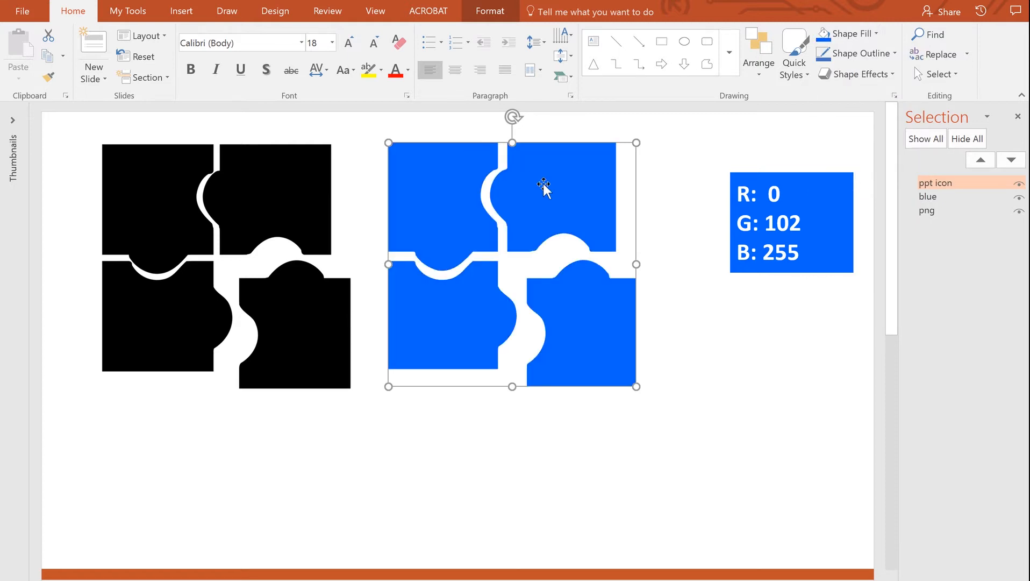
{"action": "mouse_move", "coordinate": [529, 205]}
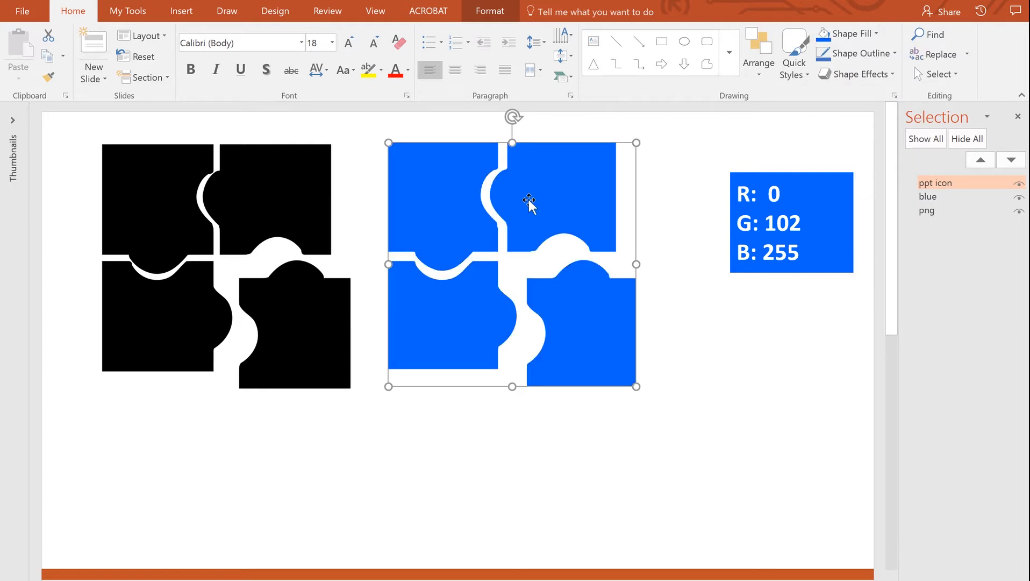
Step: Set the blue puzzle icon's fill transparency to 48% via Format Shape
{"action": "right_click", "coordinate": [529, 200]}
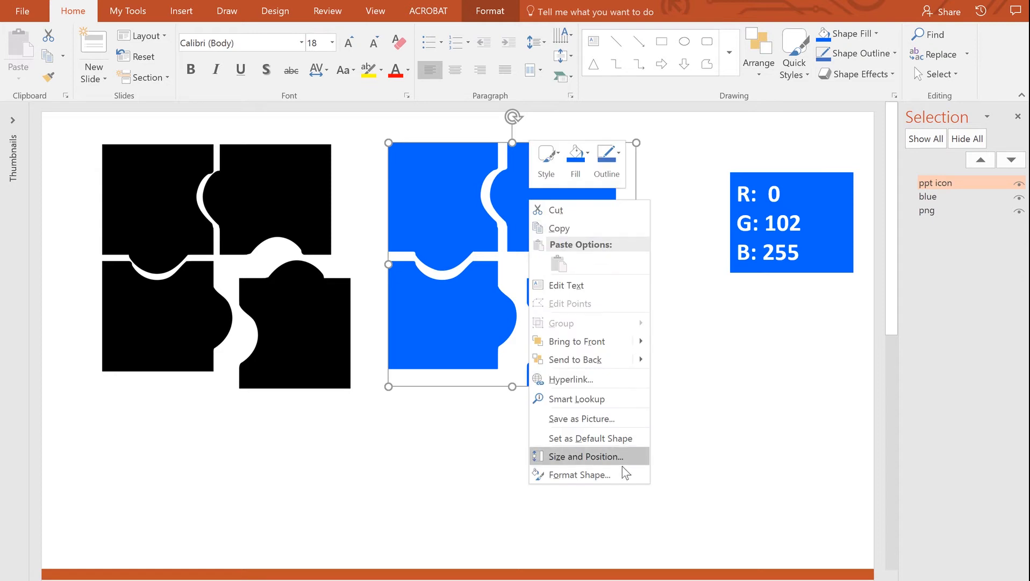
{"action": "left_click", "coordinate": [579, 474]}
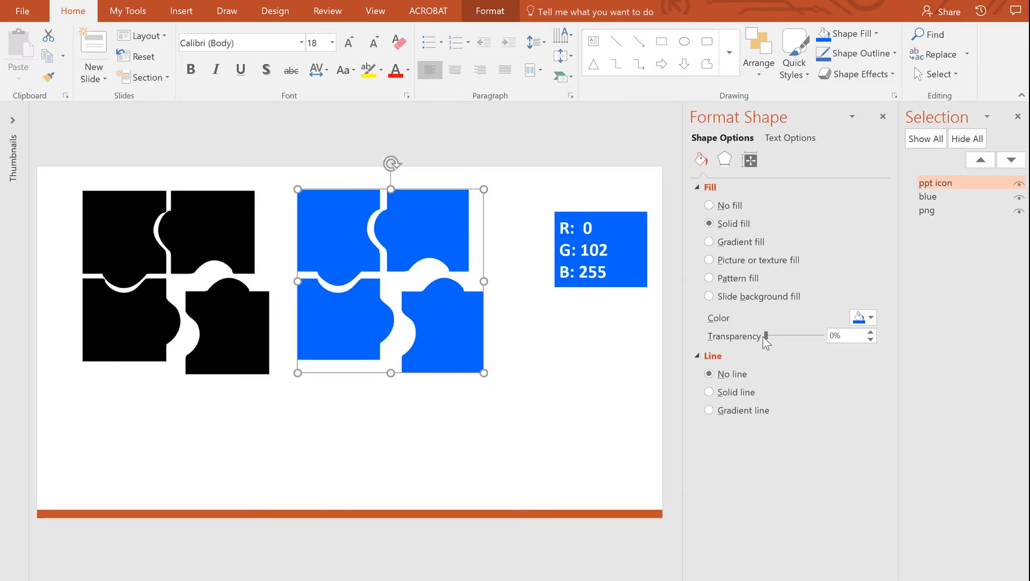
{"action": "left_click_drag", "start_coordinate": [768, 335], "coordinate": [795, 336]}
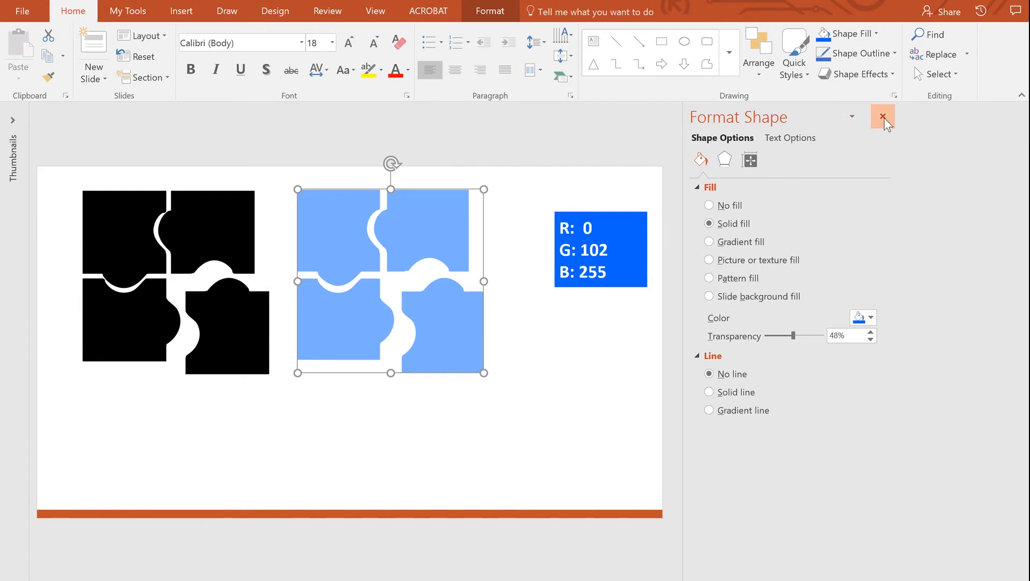
{"action": "left_click", "coordinate": [883, 118]}
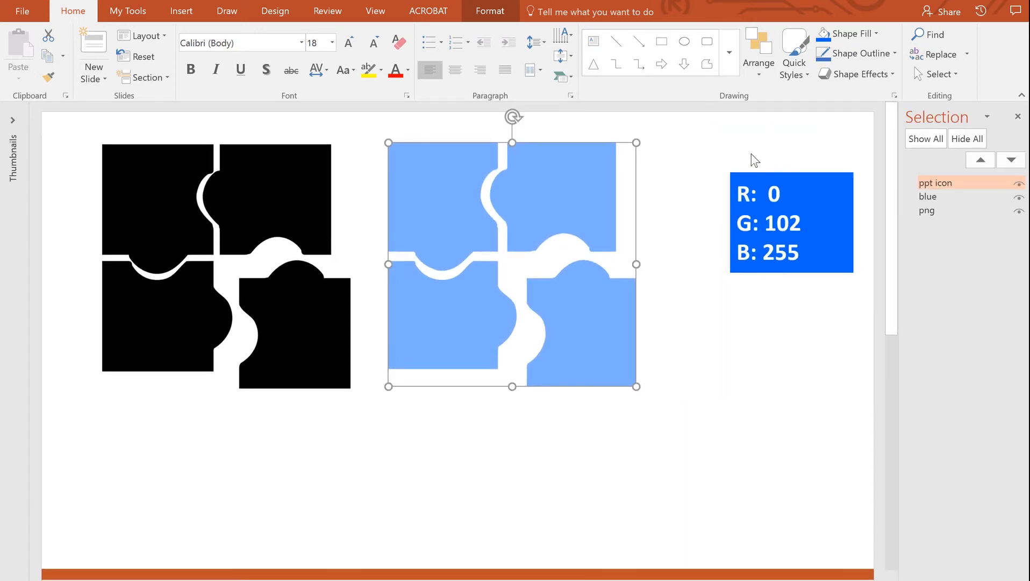
Step: Switch to Illustrator and select the placed puzzle.png image
{"action": "left_click", "coordinate": [180, 11]}
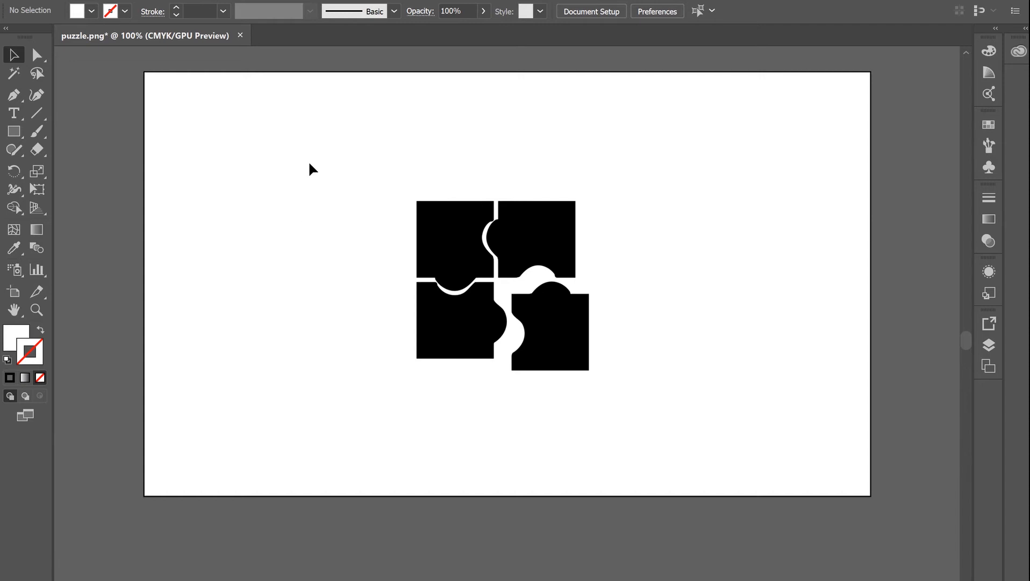
{"action": "mouse_move", "coordinate": [311, 164]}
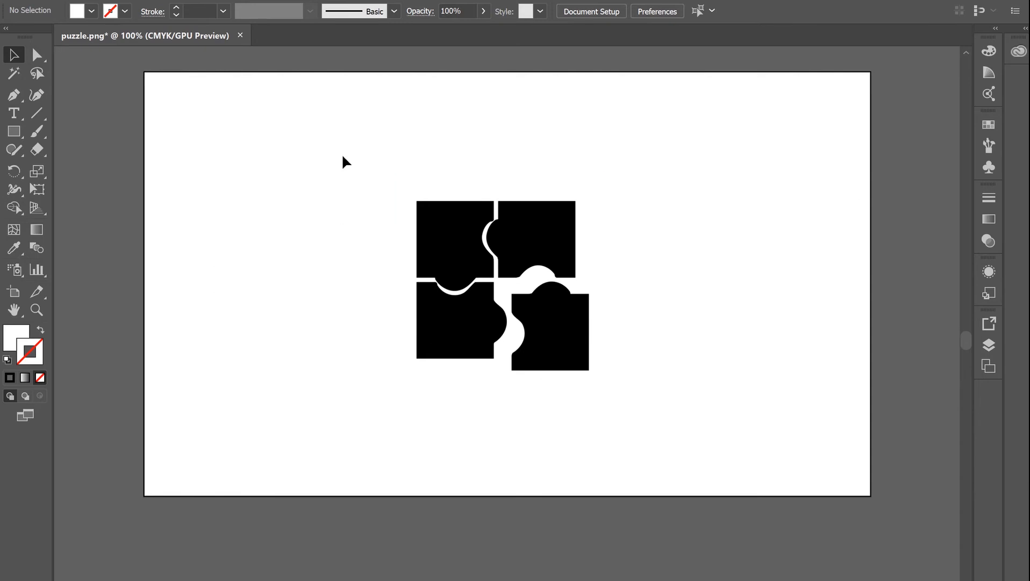
{"action": "mouse_move", "coordinate": [348, 160]}
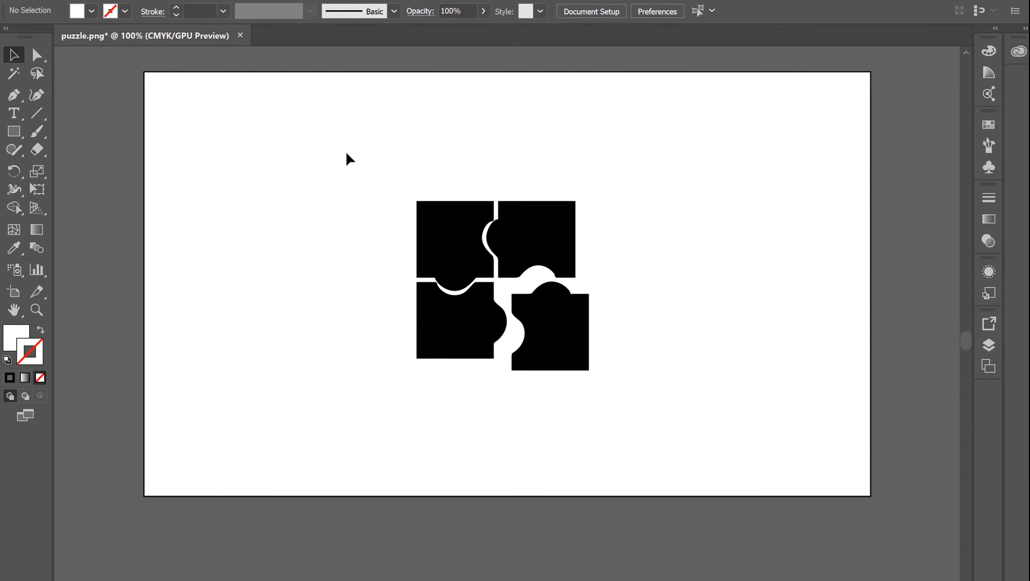
{"action": "left_click", "coordinate": [484, 272]}
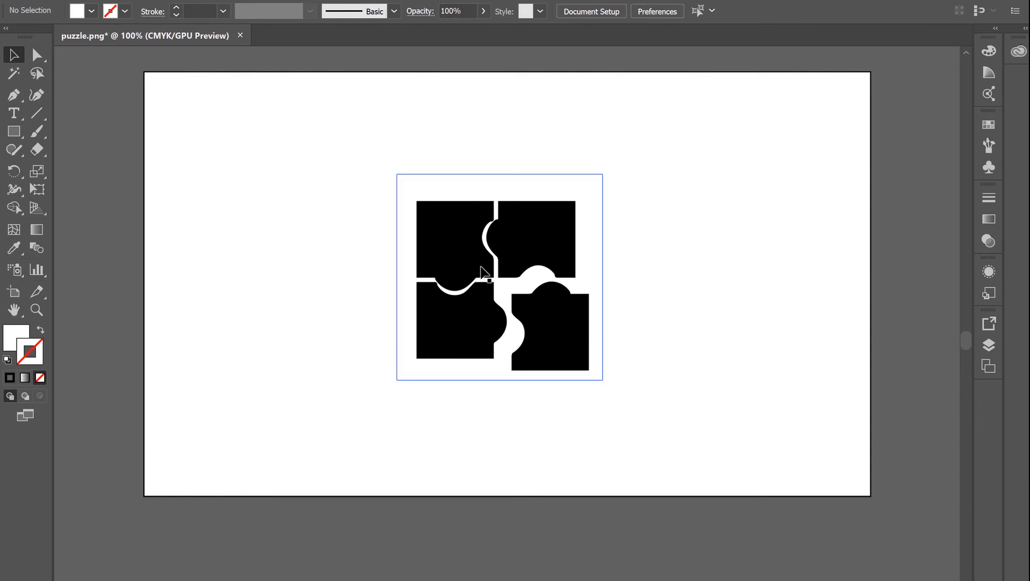
Step: Image Trace the puzzle picture and expand it into editable vector paths
{"action": "left_click", "coordinate": [499, 276]}
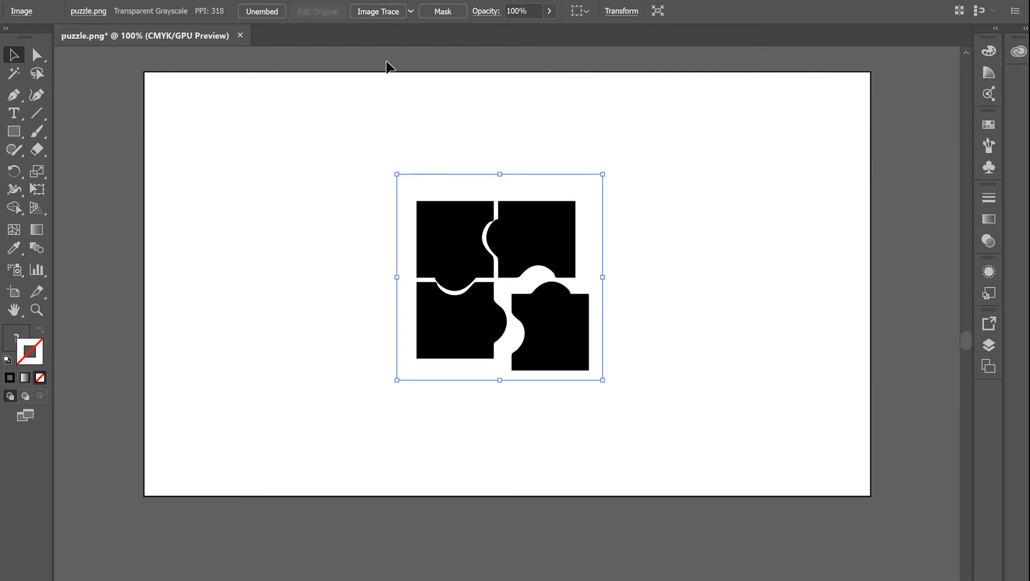
{"action": "mouse_move", "coordinate": [372, 25]}
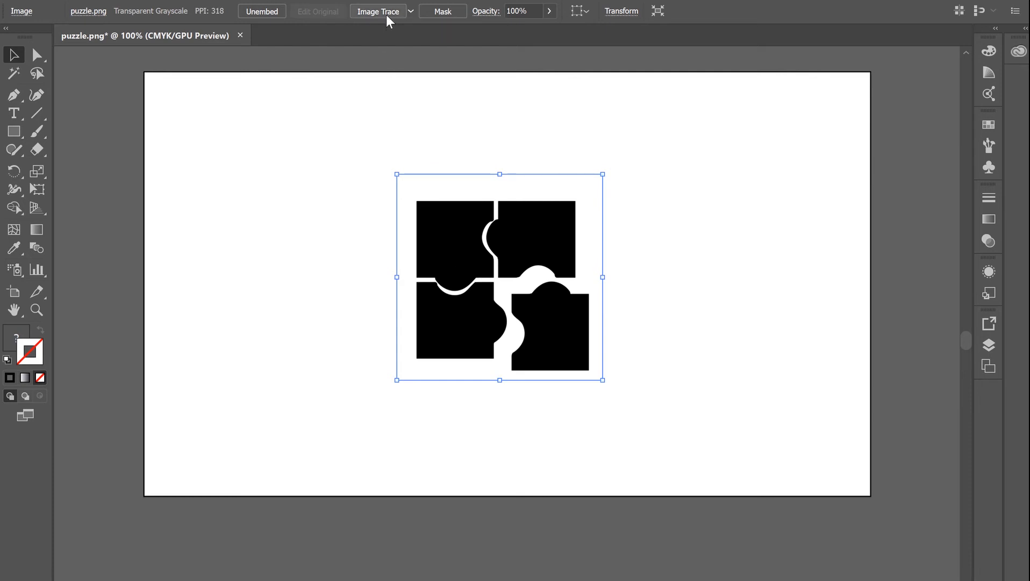
{"action": "left_click", "coordinate": [378, 11]}
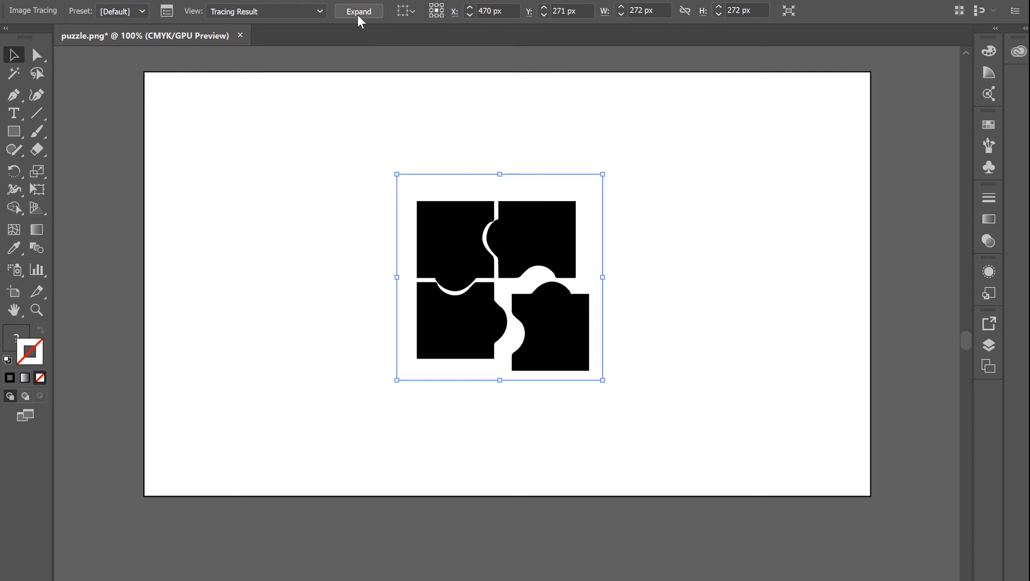
{"action": "left_click", "coordinate": [358, 11]}
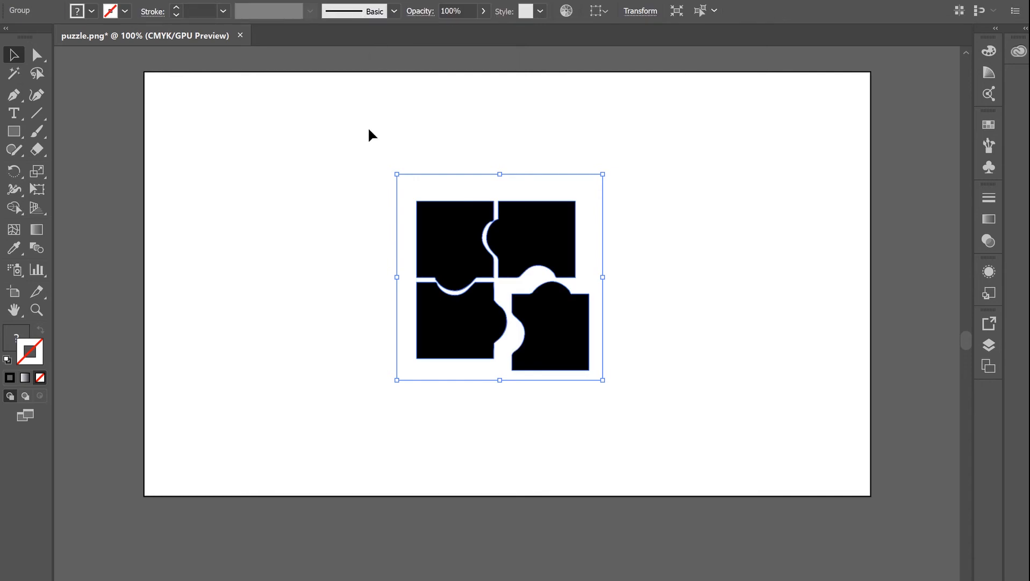
{"action": "mouse_move", "coordinate": [360, 159]}
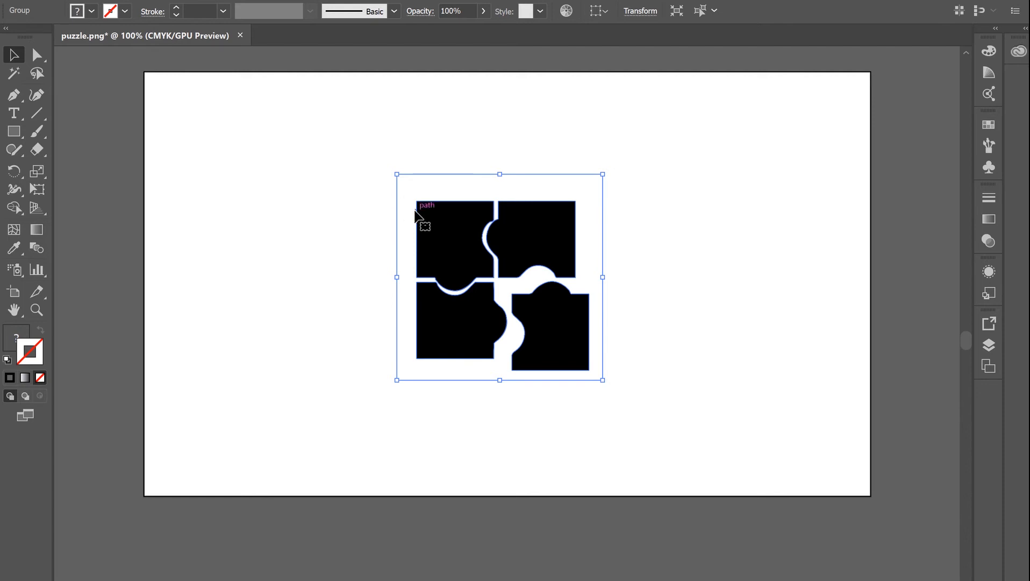
{"action": "mouse_move", "coordinate": [436, 242]}
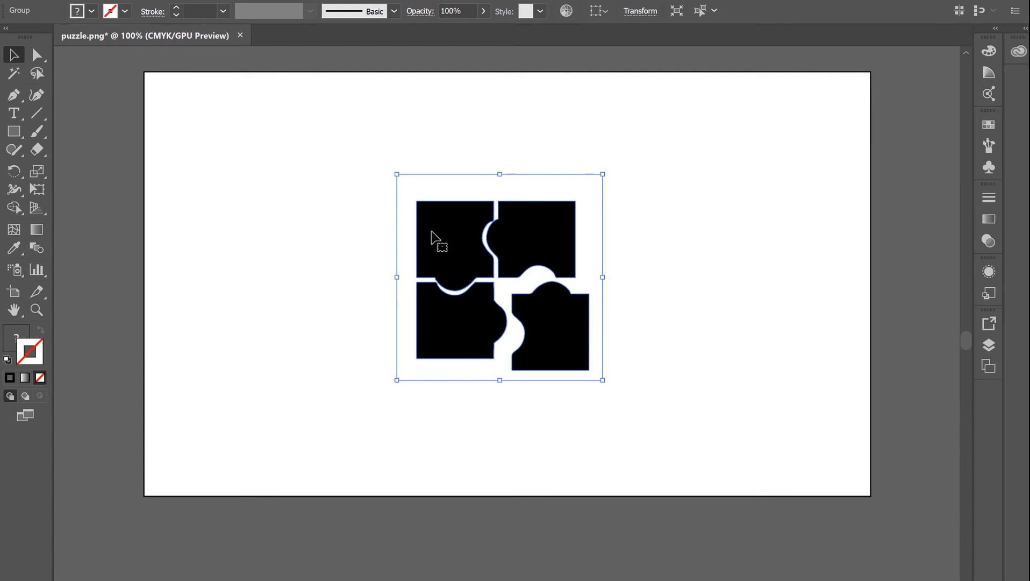
{"action": "mouse_move", "coordinate": [369, 212]}
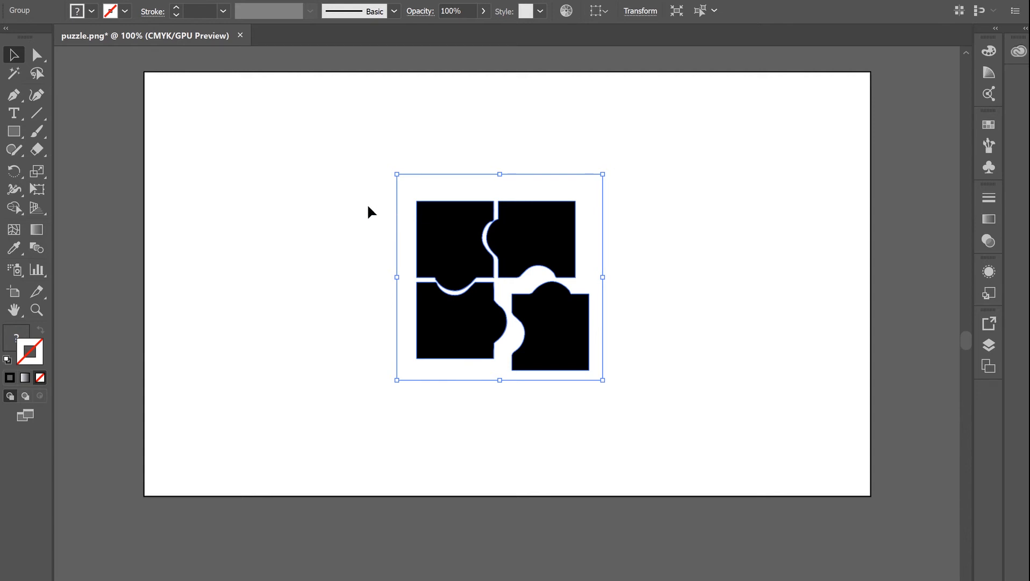
{"action": "mouse_move", "coordinate": [164, 81]}
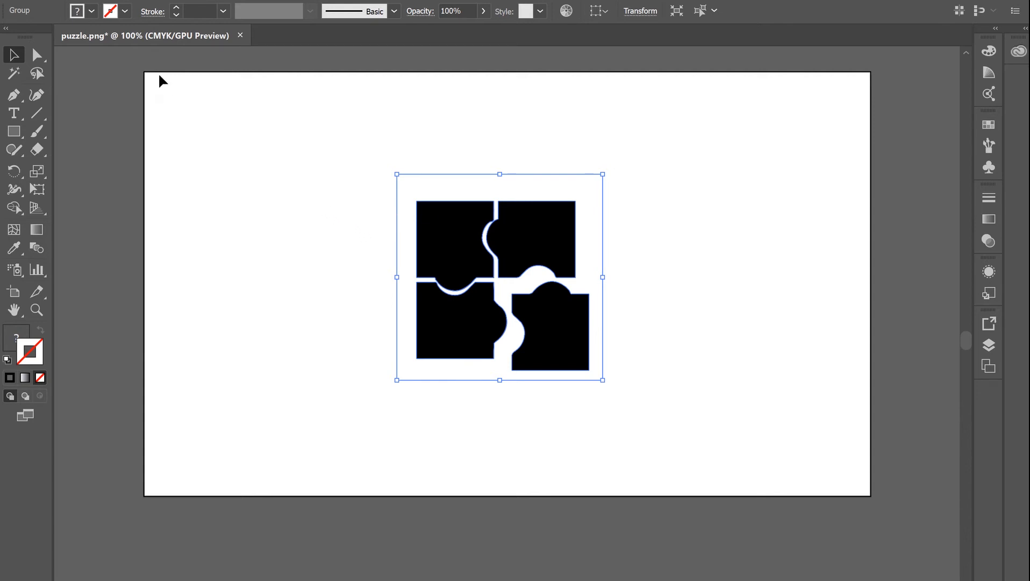
Step: Export the traced artwork to the Desktop as 'puzzle' in Enhanced Metafile (*.EMF) format
{"action": "left_click", "coordinate": [19, 6]}
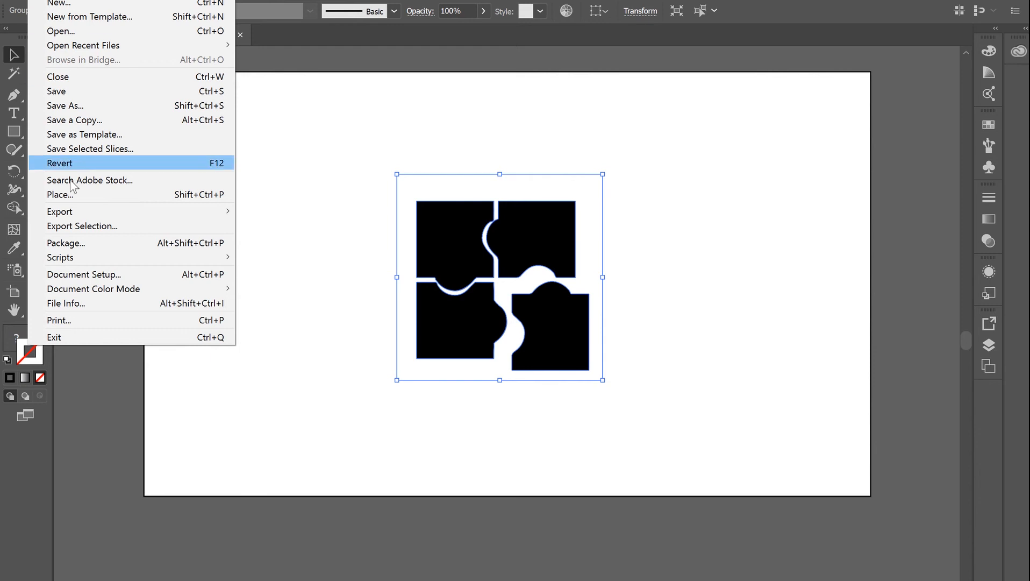
{"action": "mouse_move", "coordinate": [59, 211]}
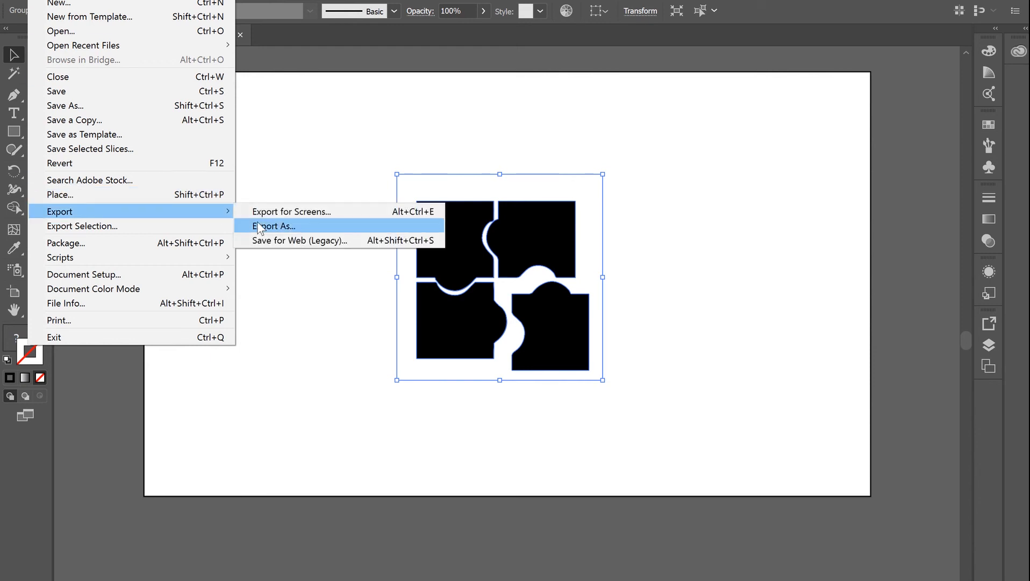
{"action": "left_click", "coordinate": [273, 226]}
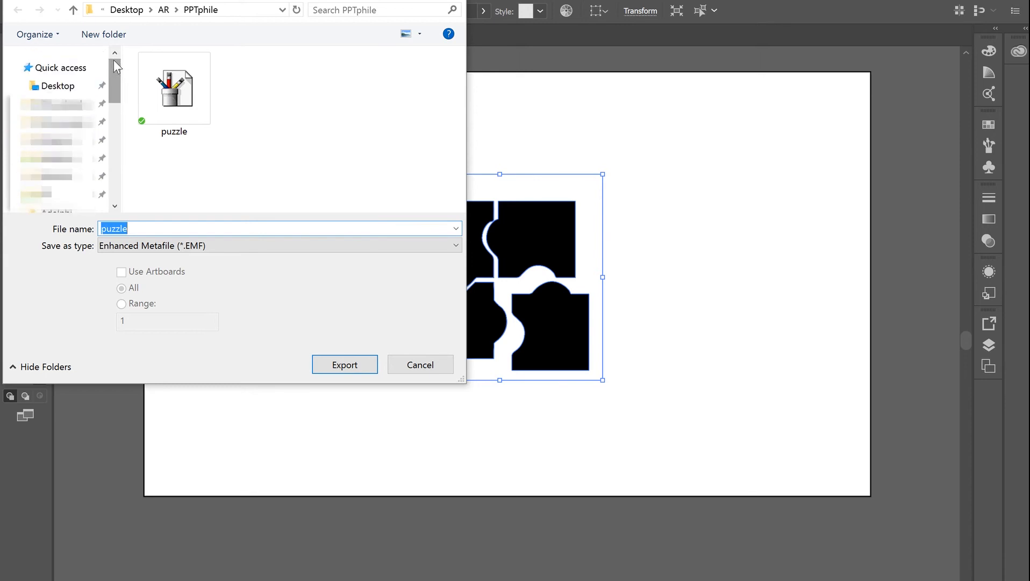
{"action": "left_click", "coordinate": [58, 85]}
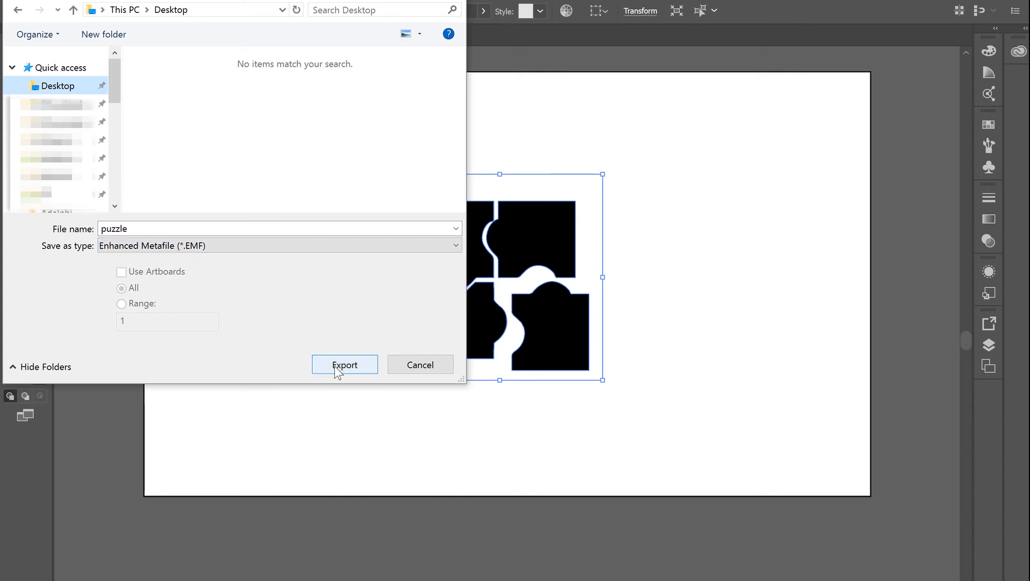
{"action": "left_click", "coordinate": [344, 364]}
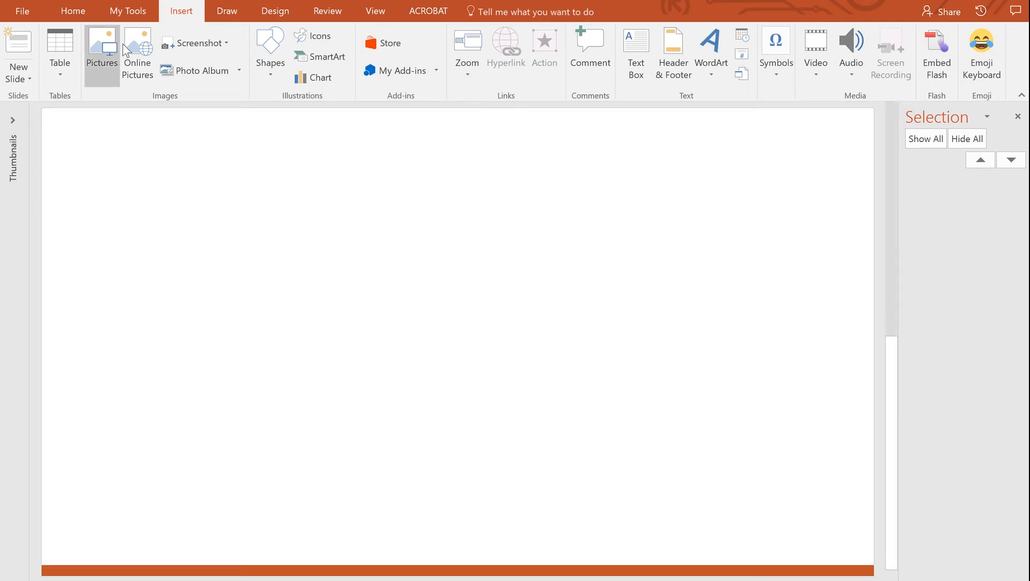
Step: Insert the puzzle EMF from the Desktop as a picture on the blank slide
{"action": "left_click", "coordinate": [102, 50]}
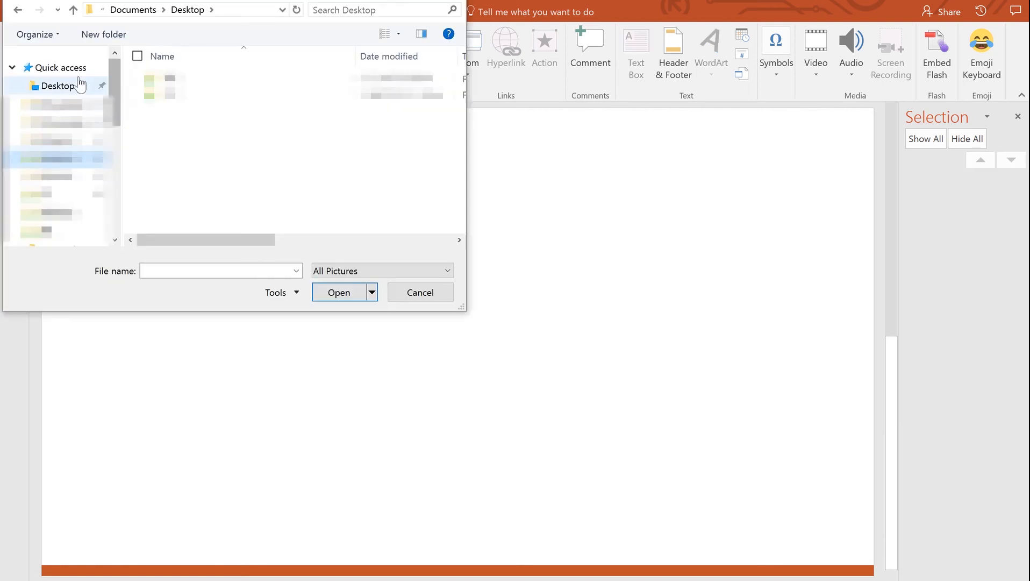
{"action": "left_click", "coordinate": [58, 84]}
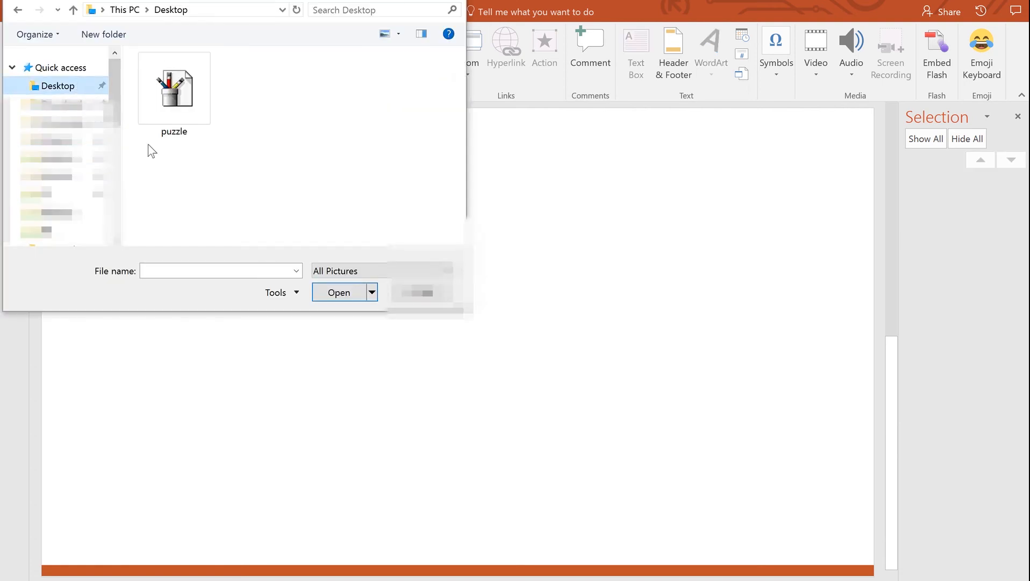
{"action": "left_click", "coordinate": [338, 292]}
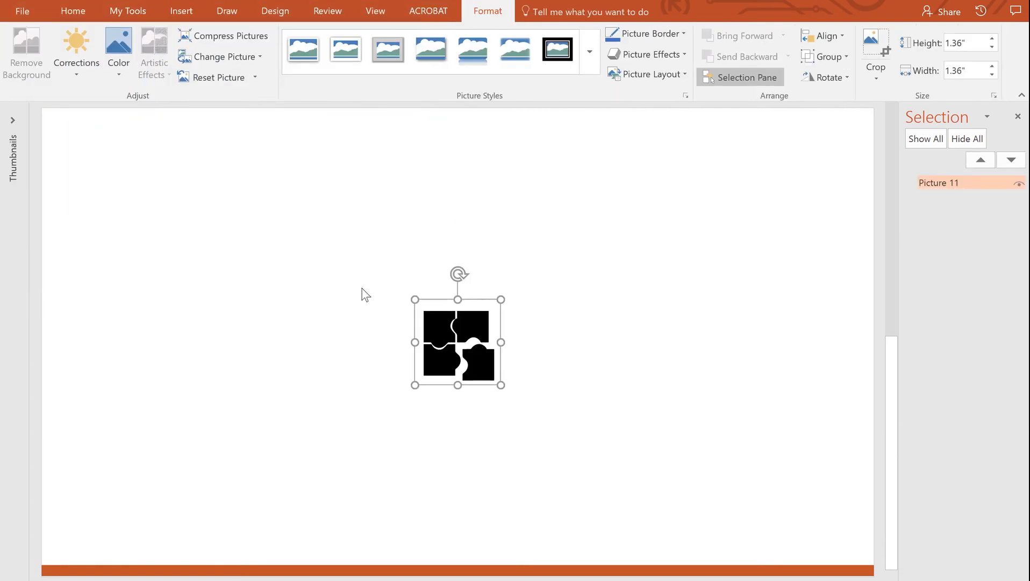
{"action": "mouse_move", "coordinate": [442, 269]}
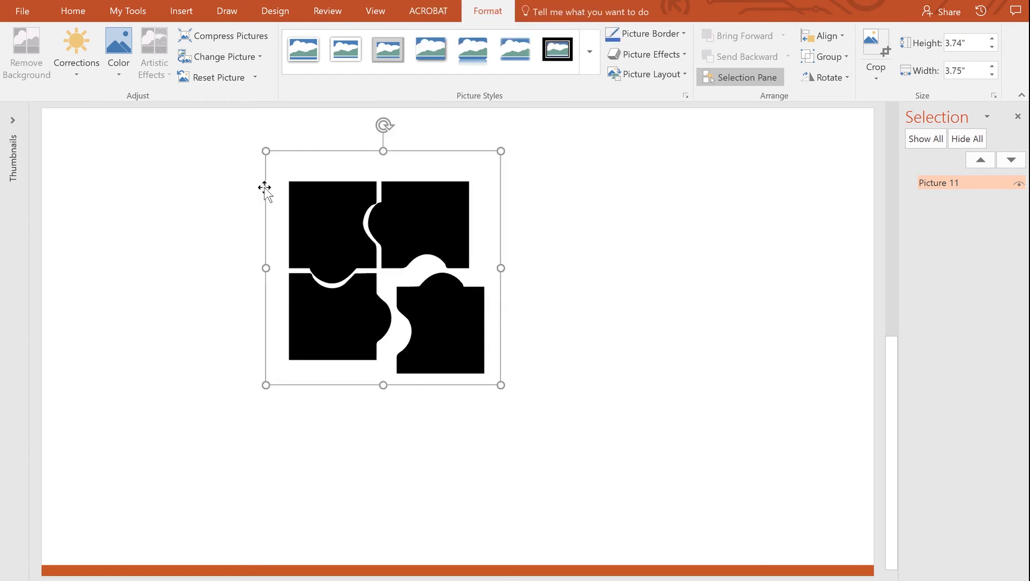
{"action": "mouse_move", "coordinate": [514, 238]}
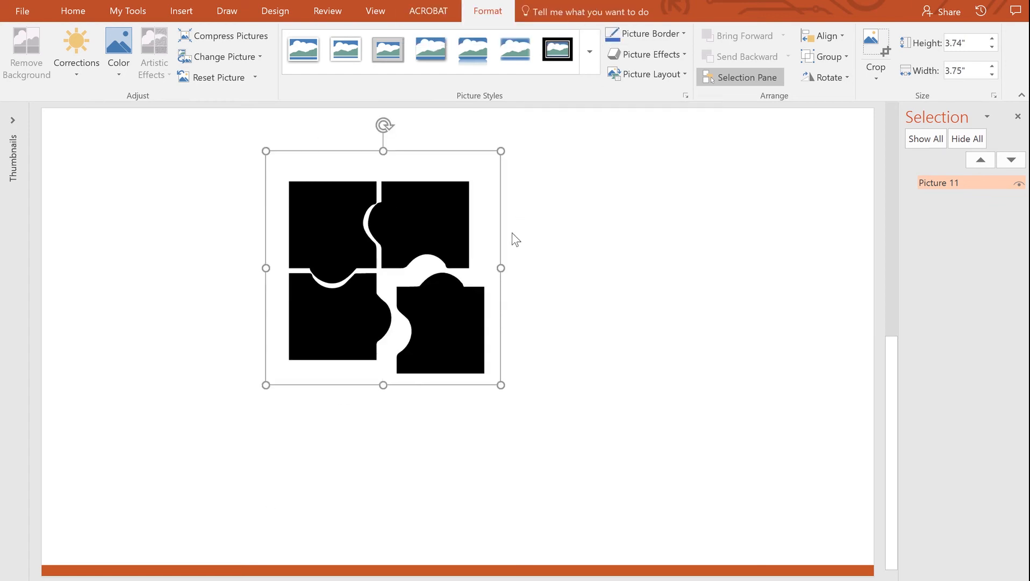
{"action": "mouse_move", "coordinate": [445, 233]}
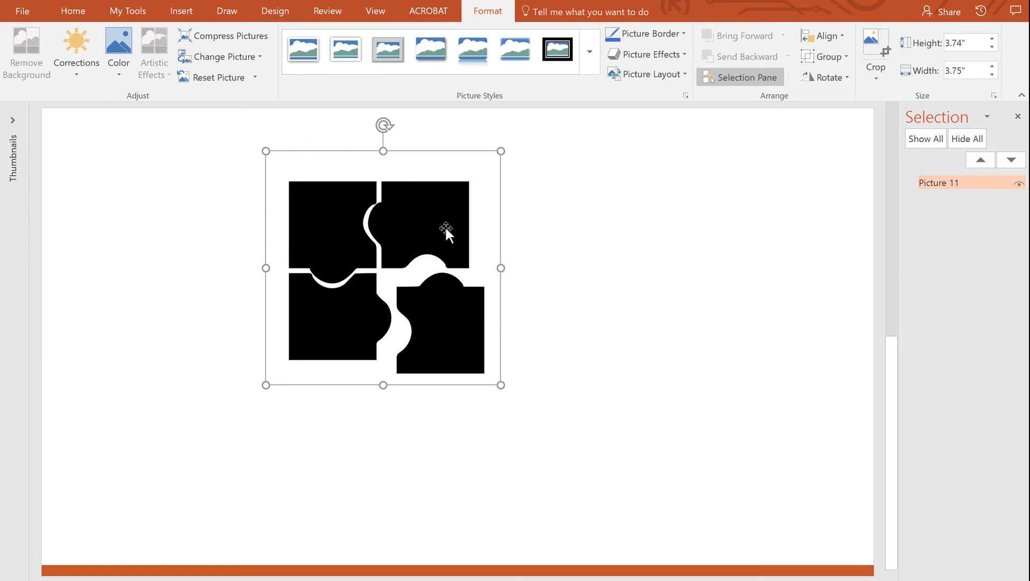
Step: Ungroup the EMF picture, converting it to drawing shapes, then ungroup again into separate pieces
{"action": "right_click", "coordinate": [447, 230]}
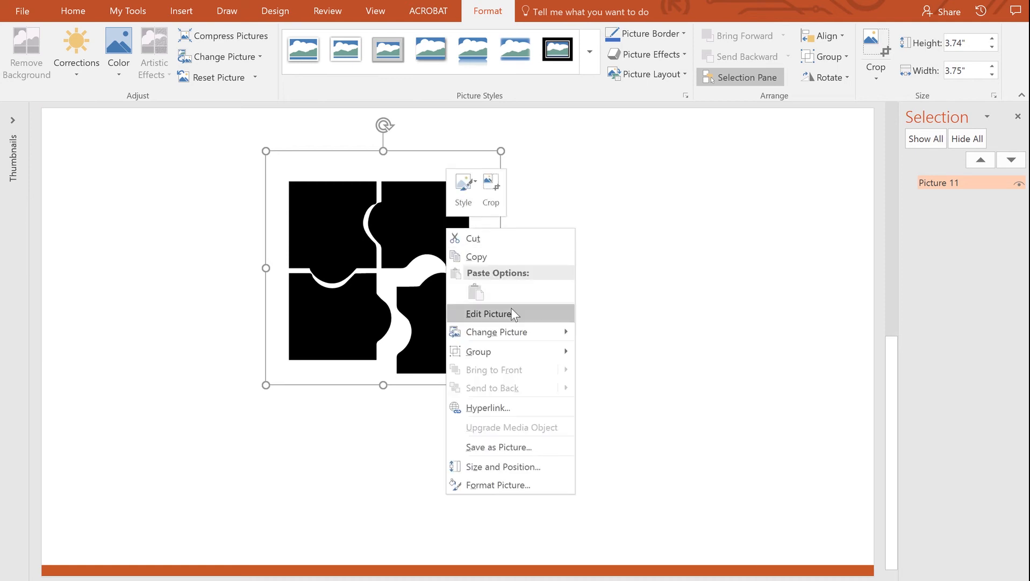
{"action": "mouse_move", "coordinate": [477, 352]}
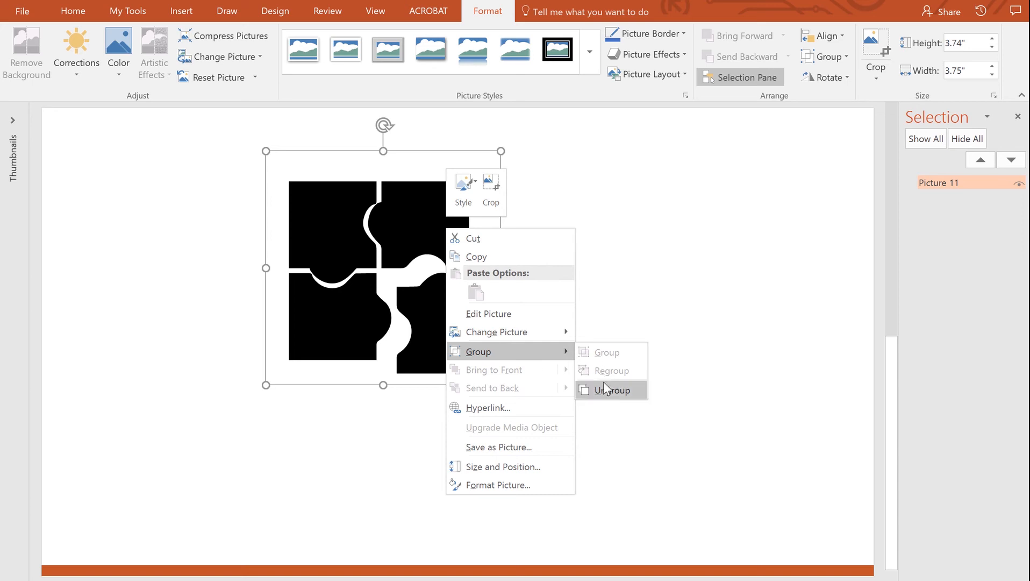
{"action": "left_click", "coordinate": [607, 390]}
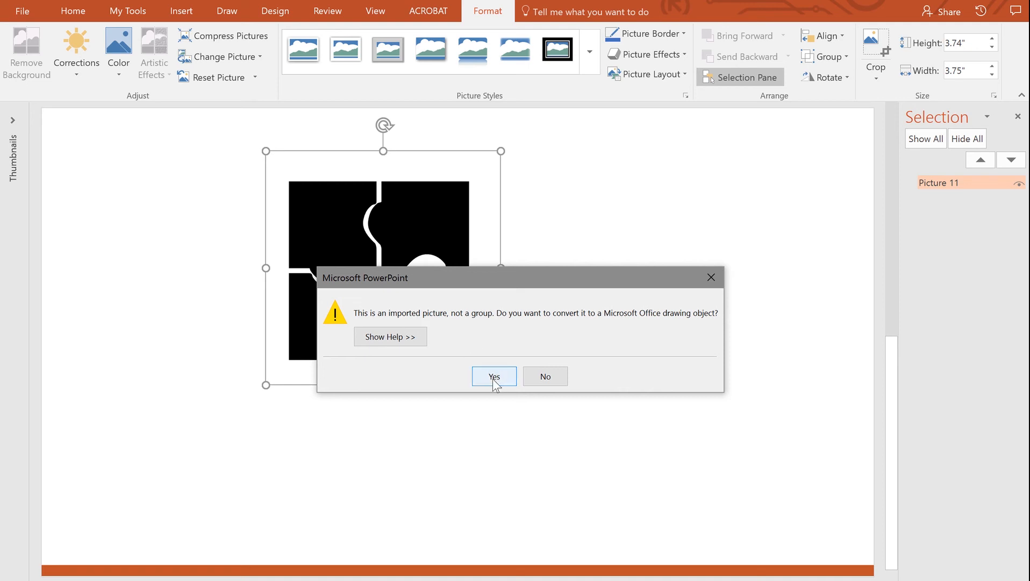
{"action": "left_click", "coordinate": [493, 375]}
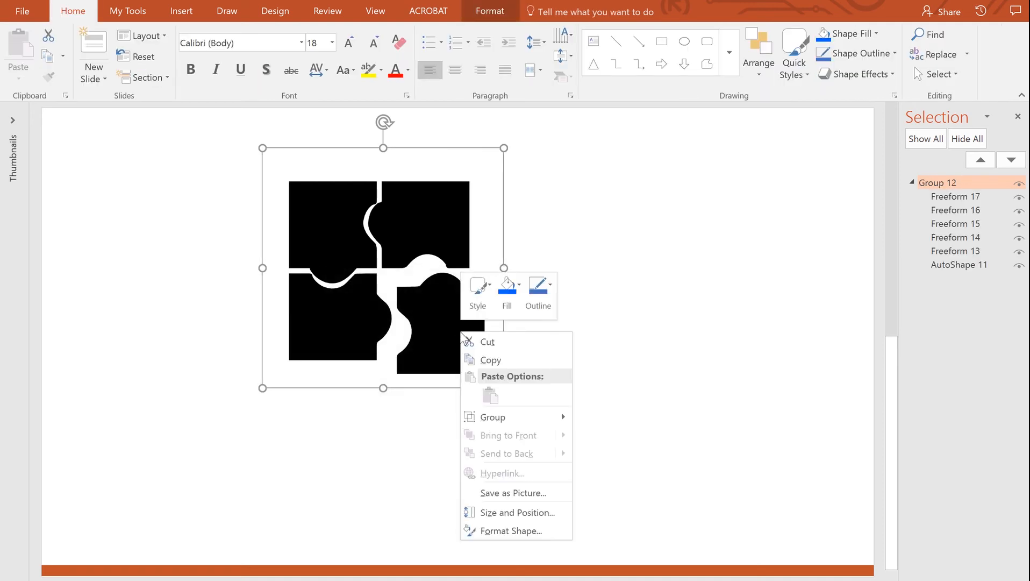
{"action": "mouse_move", "coordinate": [491, 416]}
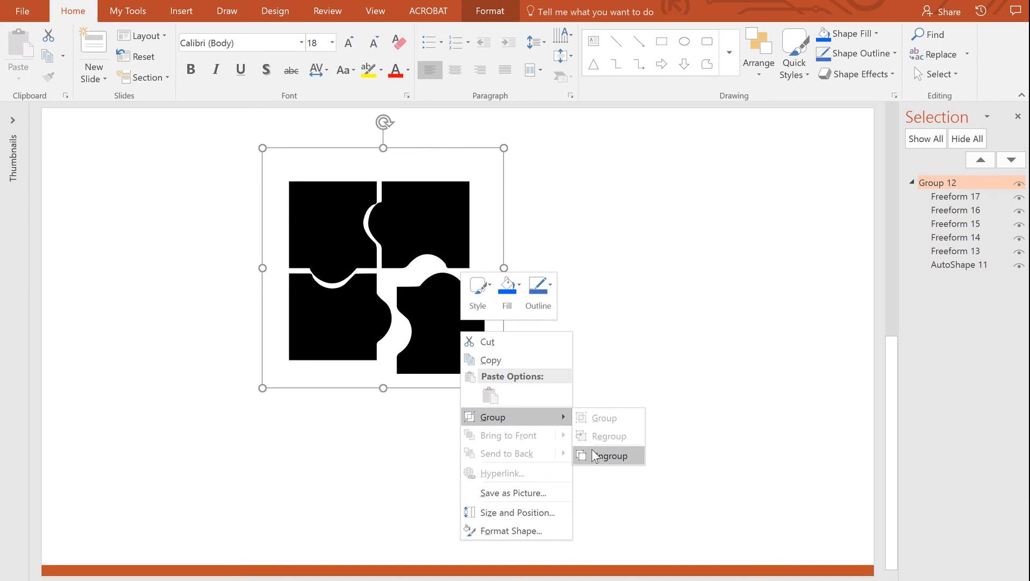
{"action": "left_click", "coordinate": [610, 455]}
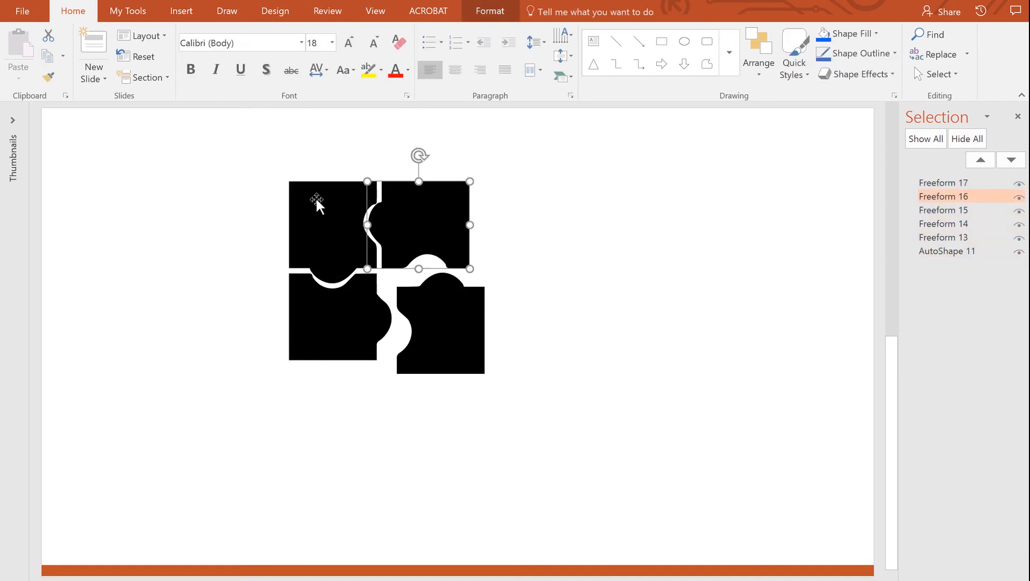
Step: Fill the bottom-right puzzle piece with blue, leaving the other three black
{"action": "left_click", "coordinate": [335, 321]}
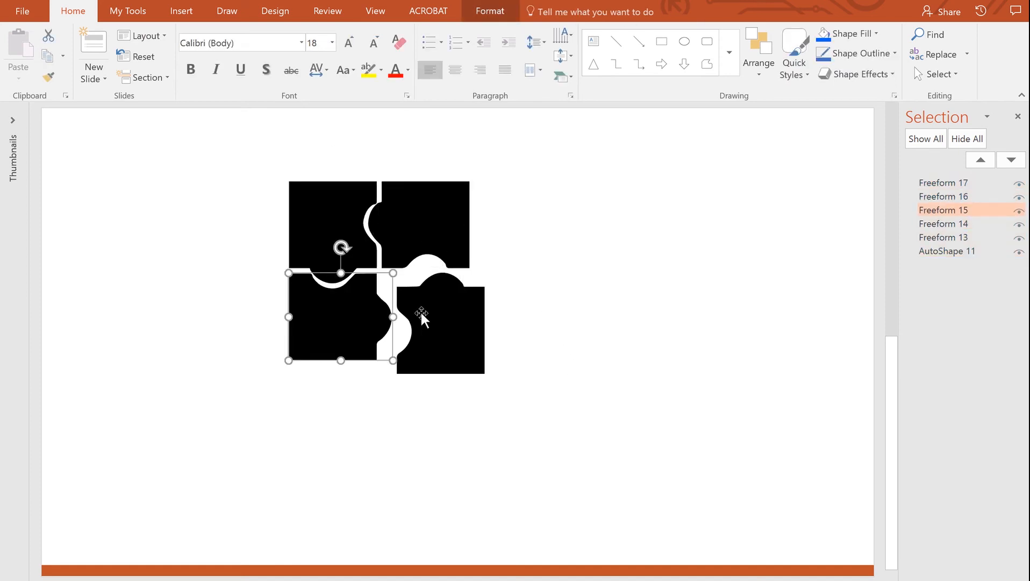
{"action": "left_click", "coordinate": [440, 321]}
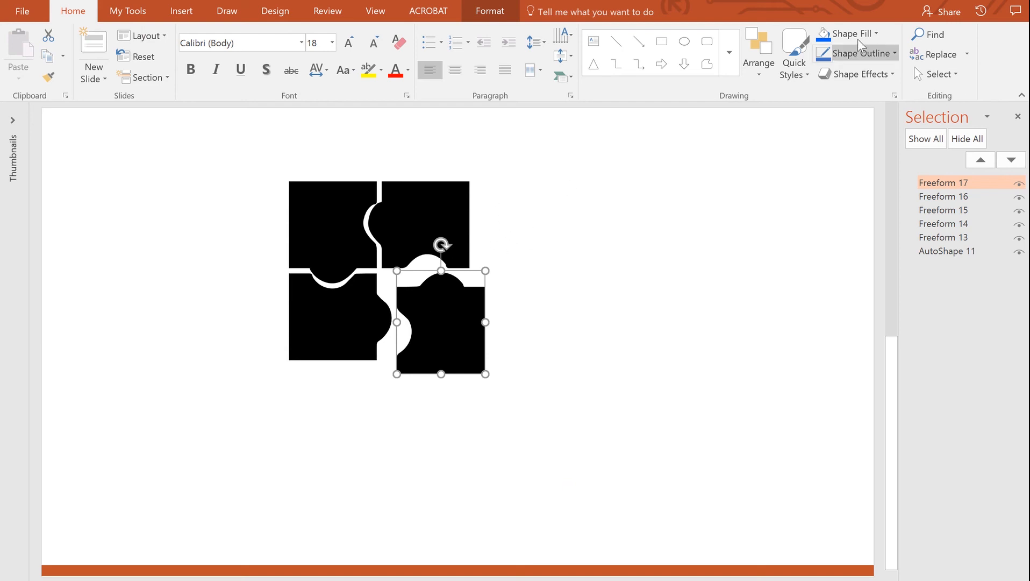
{"action": "left_click", "coordinate": [850, 33]}
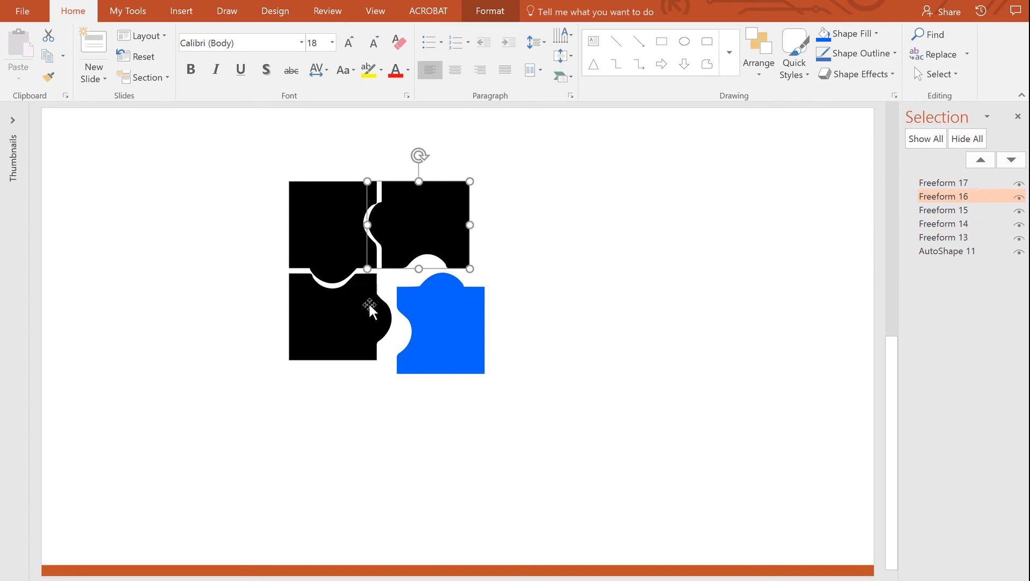
{"action": "left_click", "coordinate": [180, 11]}
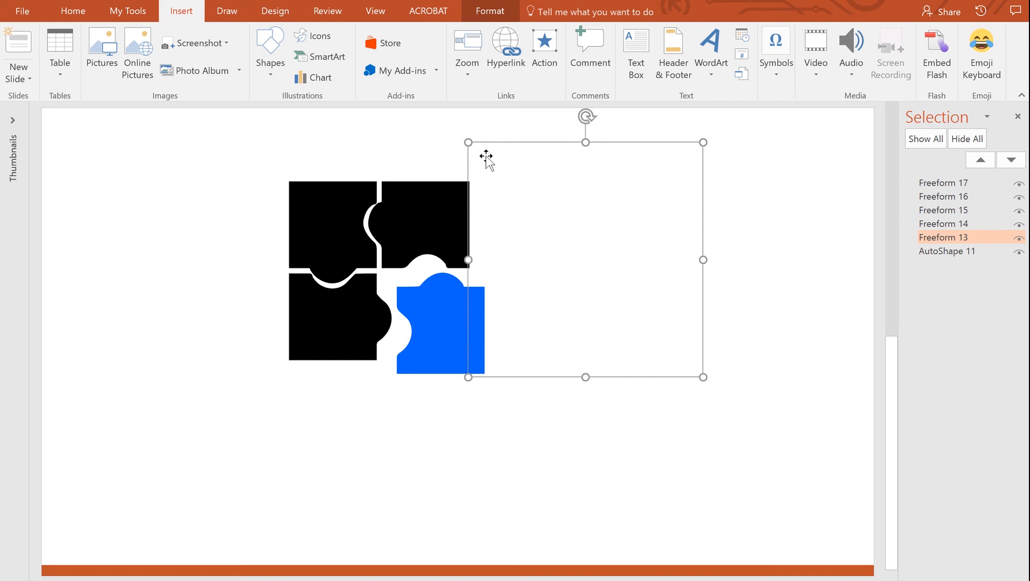
Step: Delete the leftover background square behind the puzzle pieces
{"action": "left_click", "coordinate": [73, 11]}
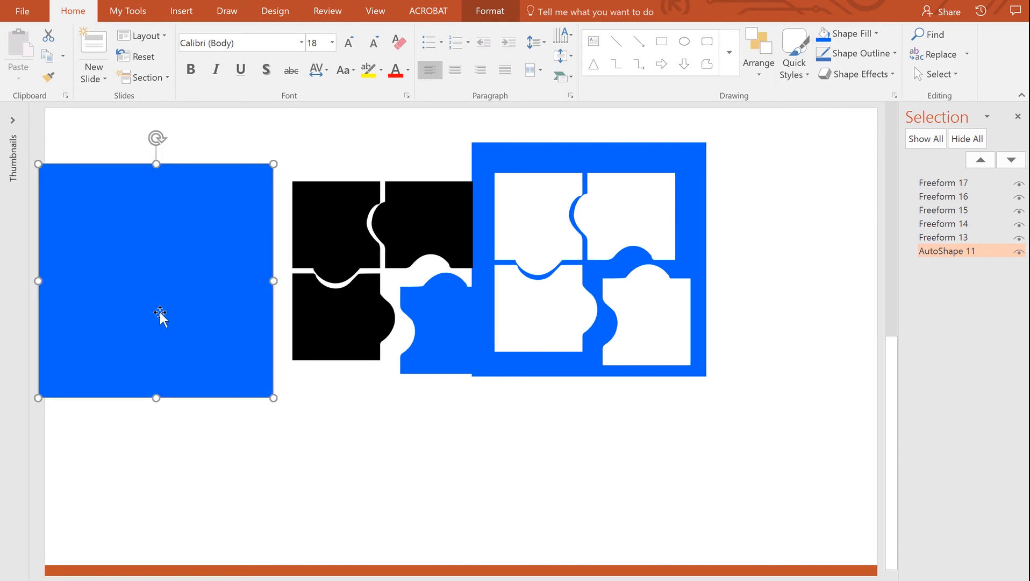
{"action": "key", "text": "Delete"}
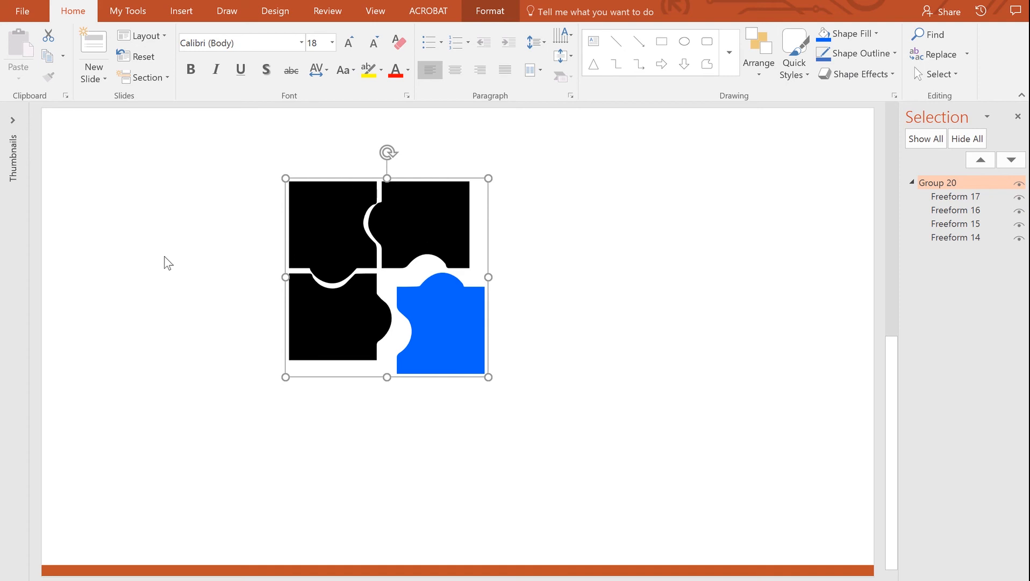
{"action": "mouse_move", "coordinate": [899, 8]}
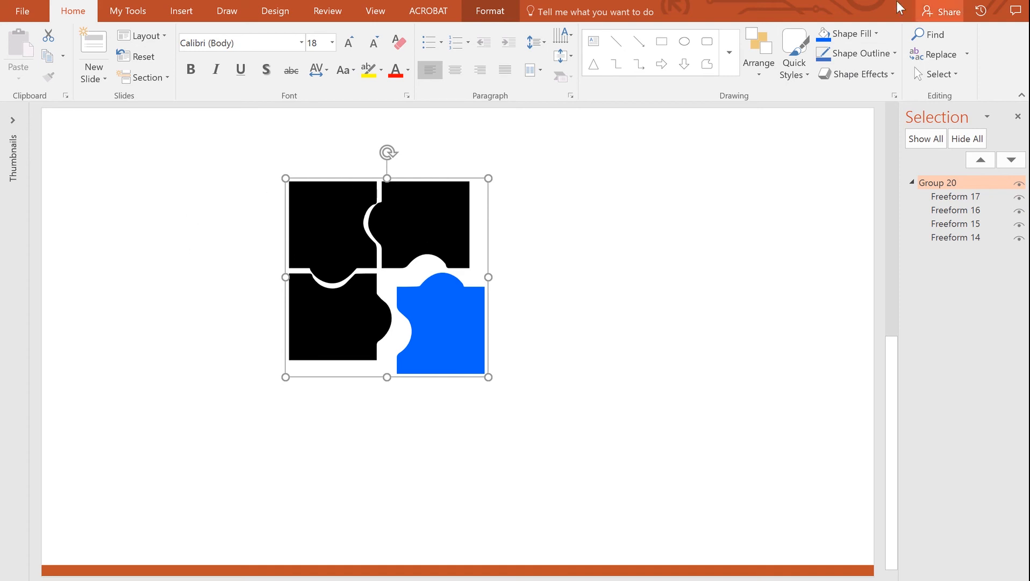
{"action": "mouse_move", "coordinate": [850, 33]}
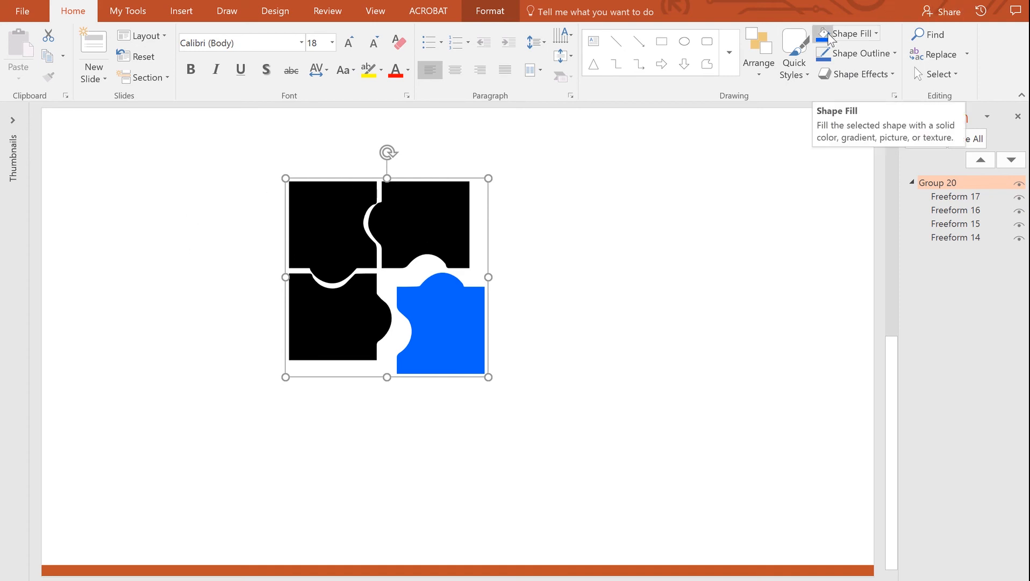
Step: Apply the blue Shape Fill to Group 20 so every puzzle piece turns blue
{"action": "left_click", "coordinate": [848, 33]}
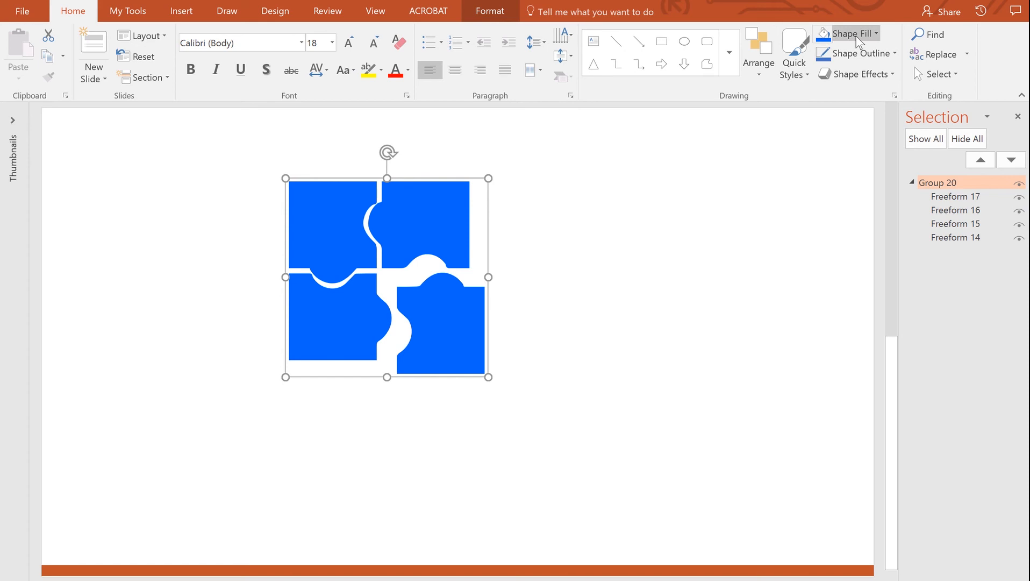
{"action": "mouse_move", "coordinate": [765, 181]}
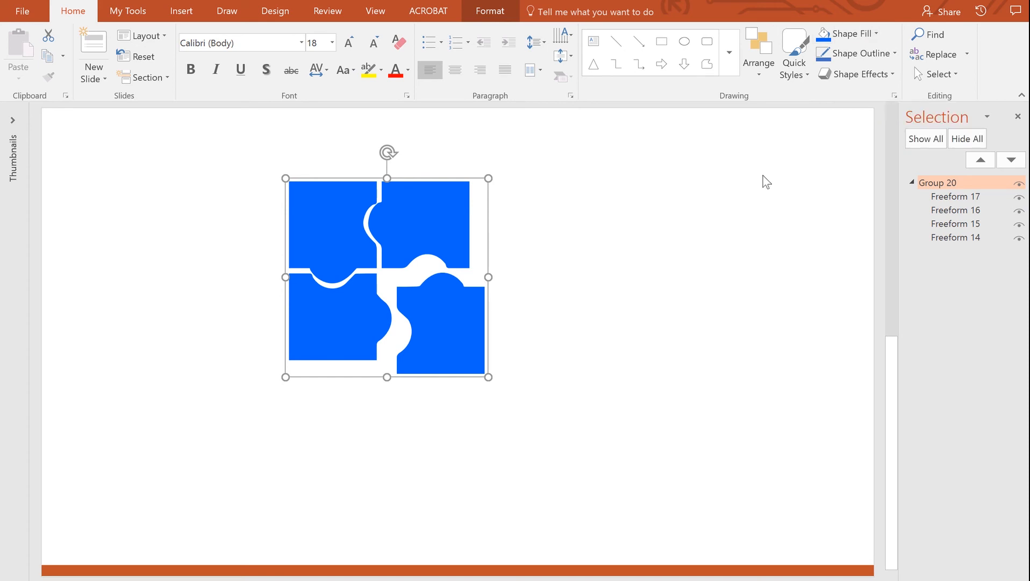
{"action": "mouse_move", "coordinate": [601, 166]}
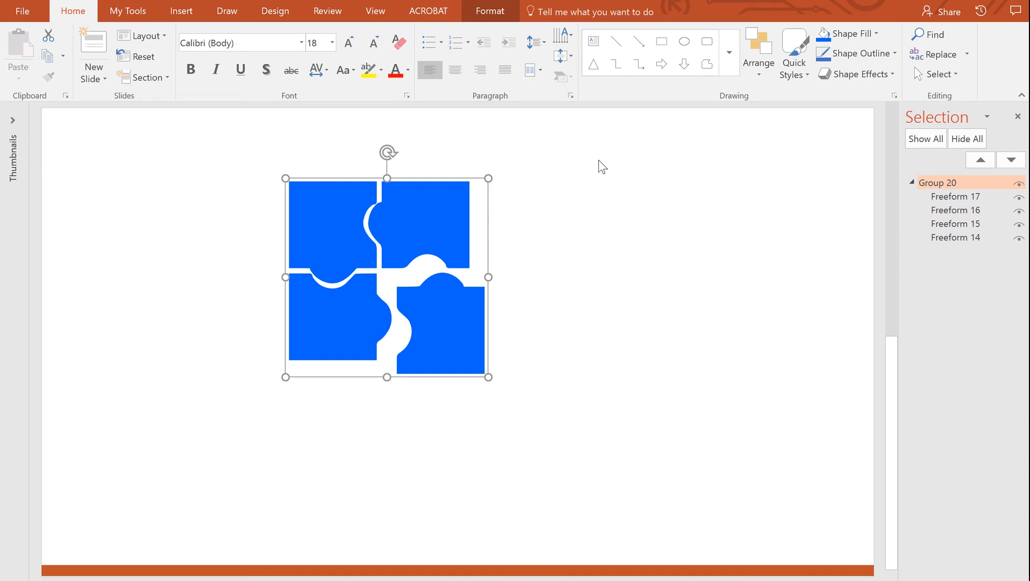
{"action": "mouse_move", "coordinate": [292, 176]}
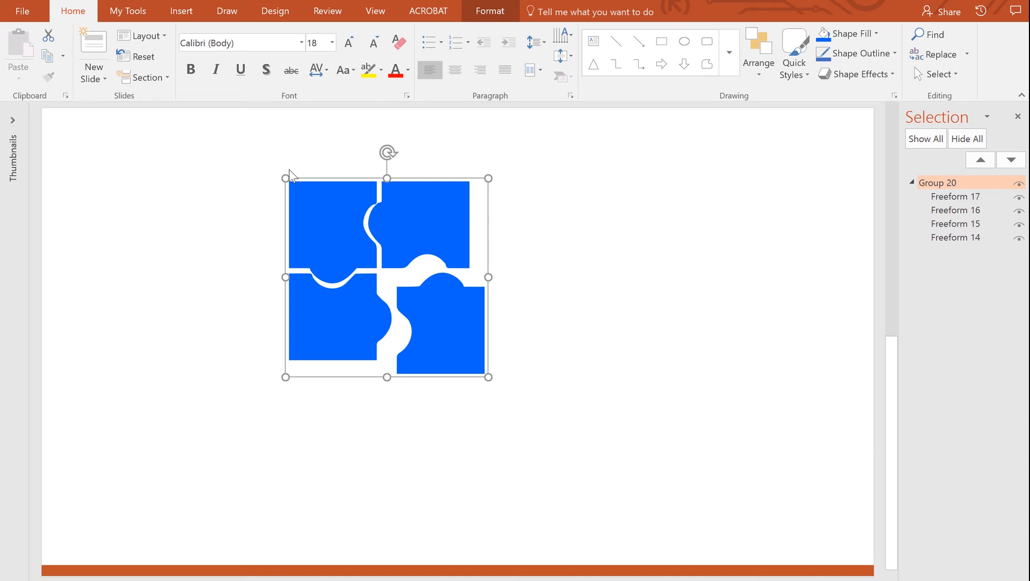